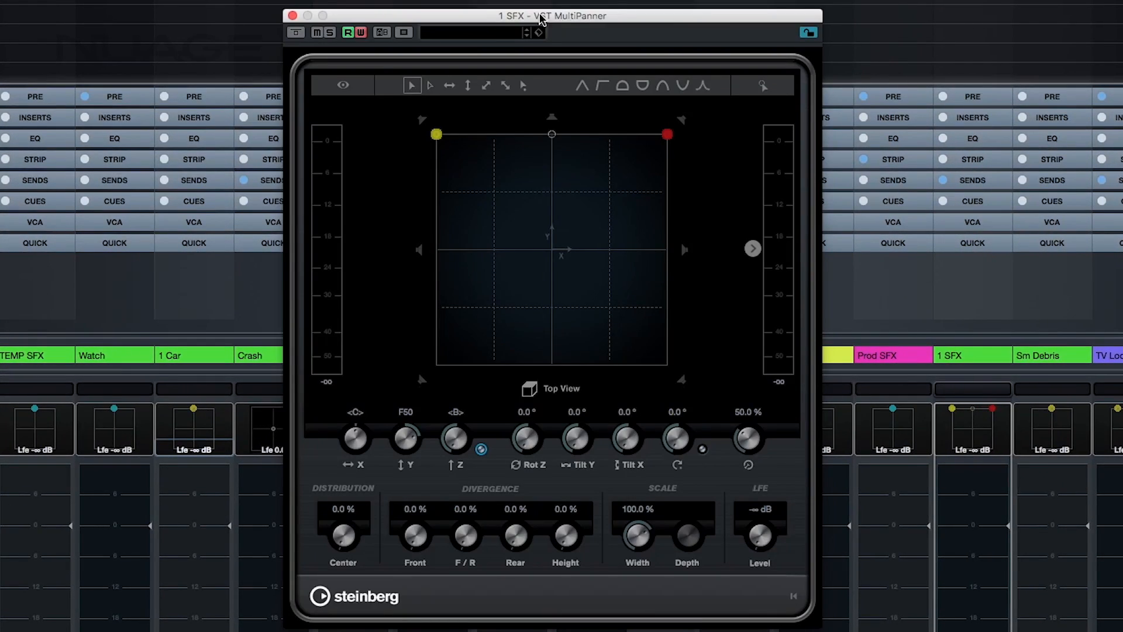
mouse_move(374, 212)
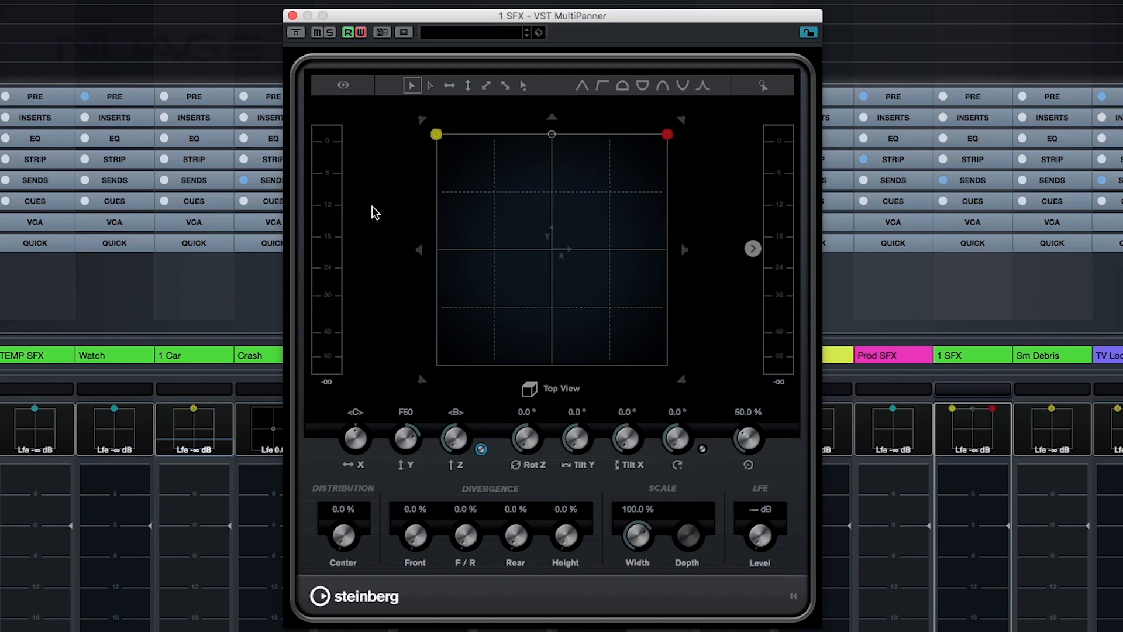
mouse_move(732, 249)
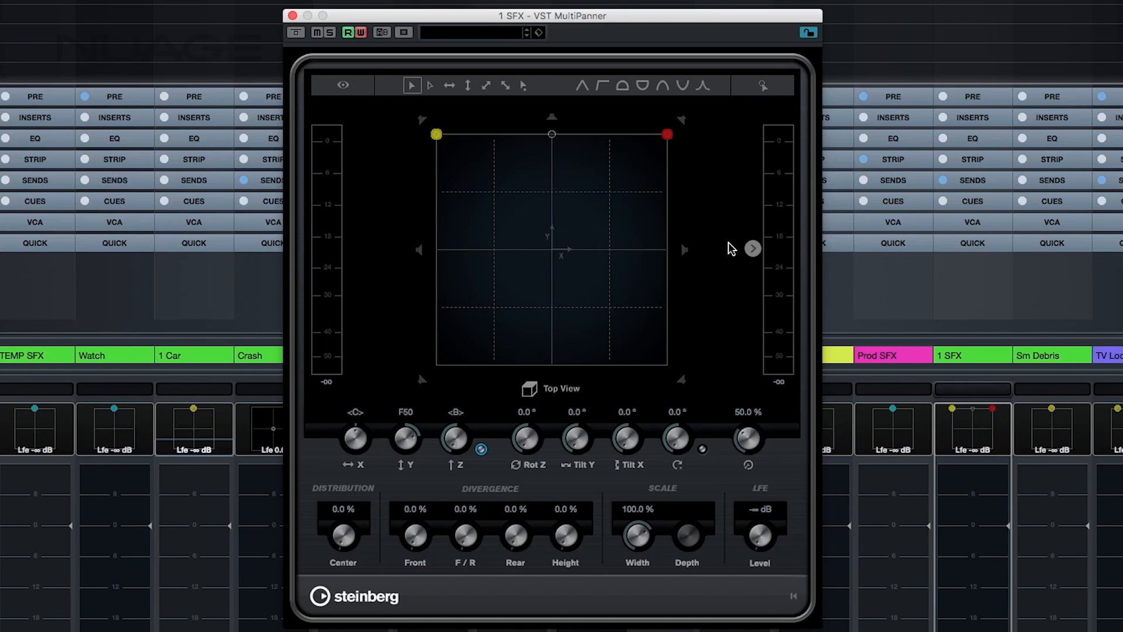
mouse_move(752, 248)
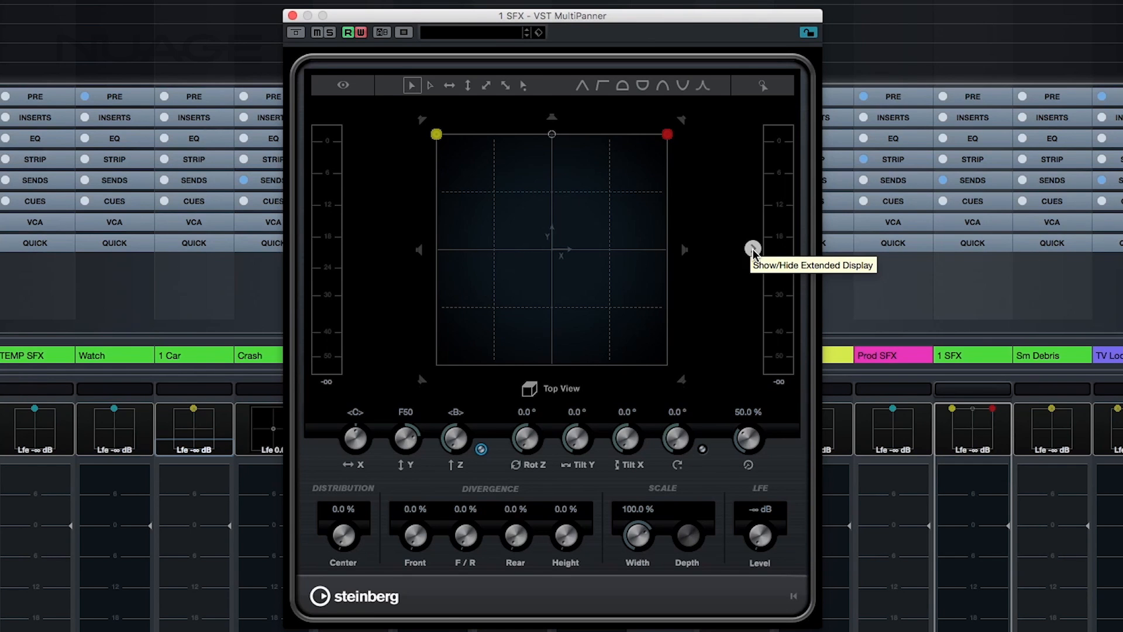
- Reveal the Rear View panel beside the top view in the 1 SFX MultiPanner
left_click(752, 247)
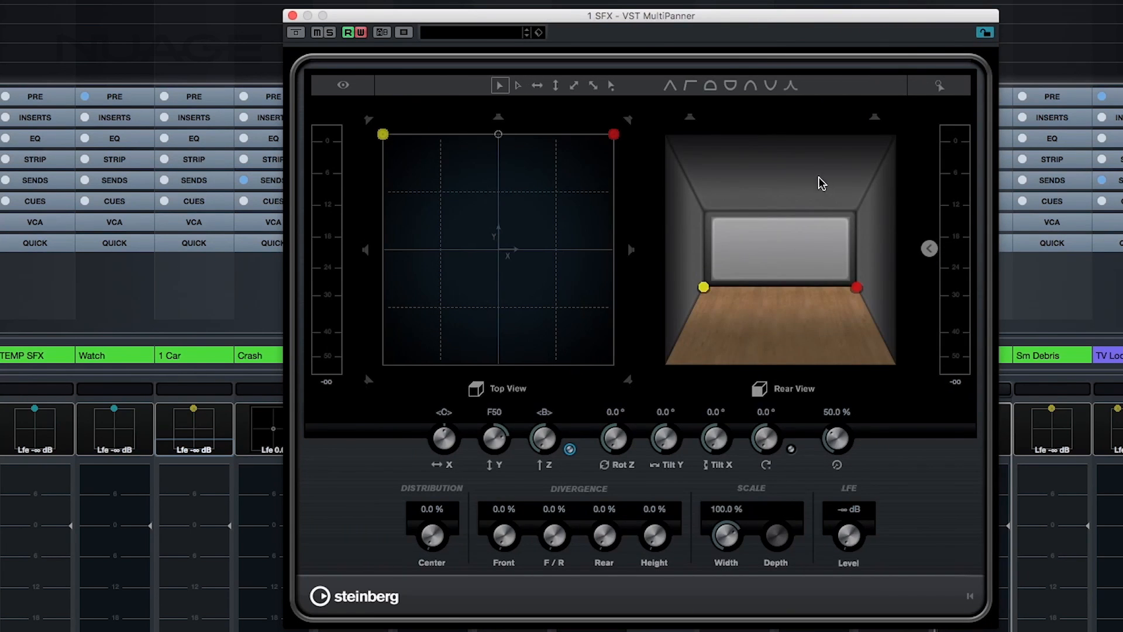
mouse_move(674, 279)
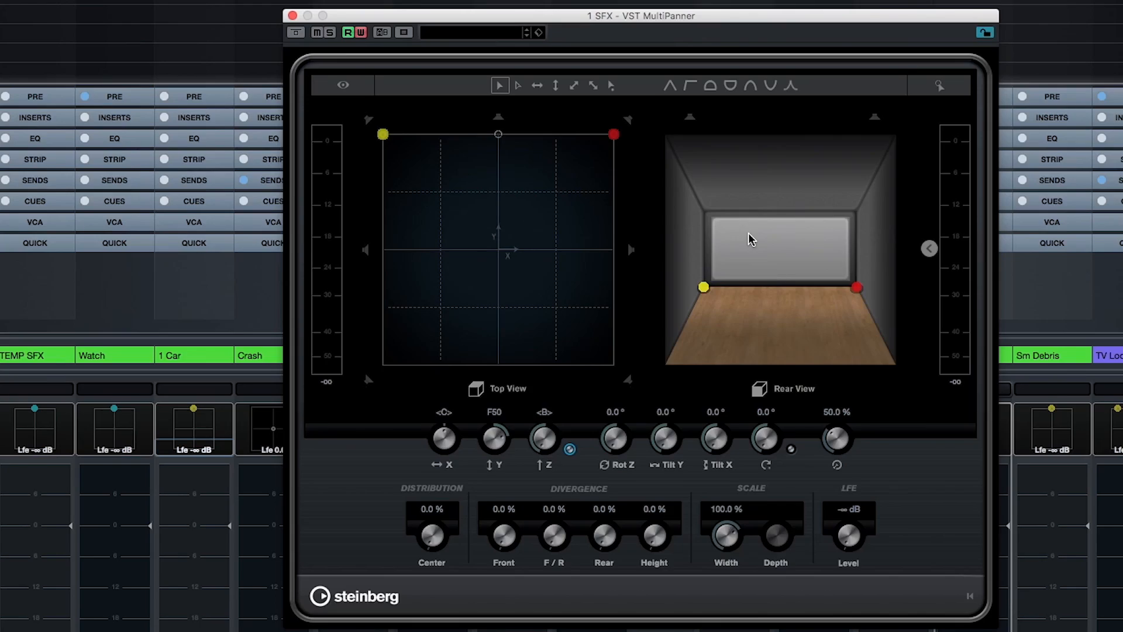
mouse_move(770, 258)
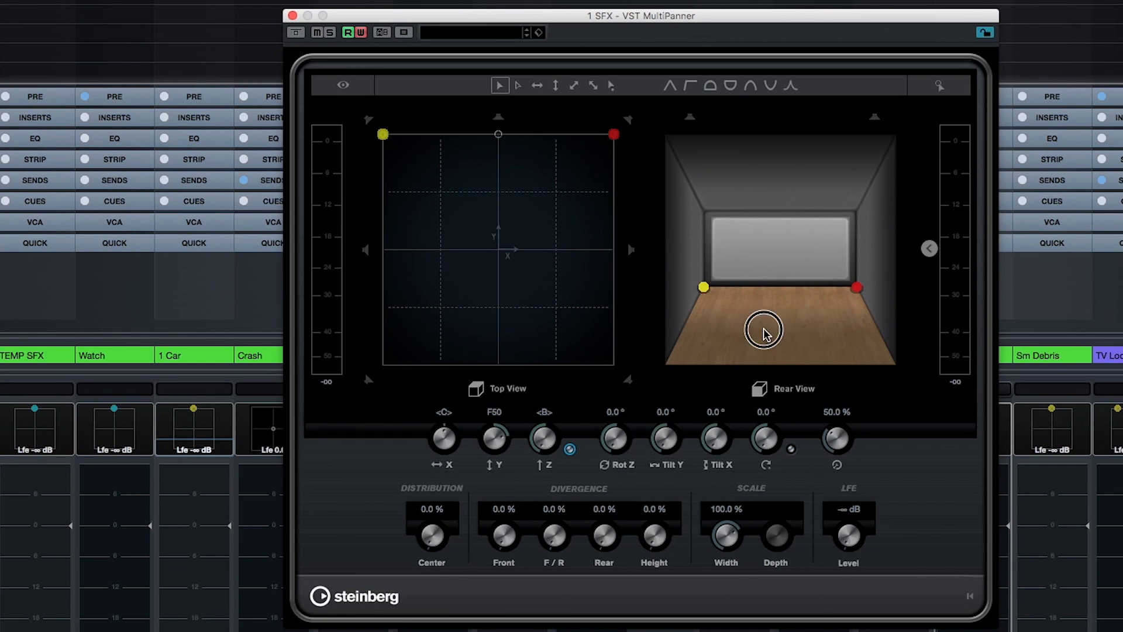
mouse_move(852, 263)
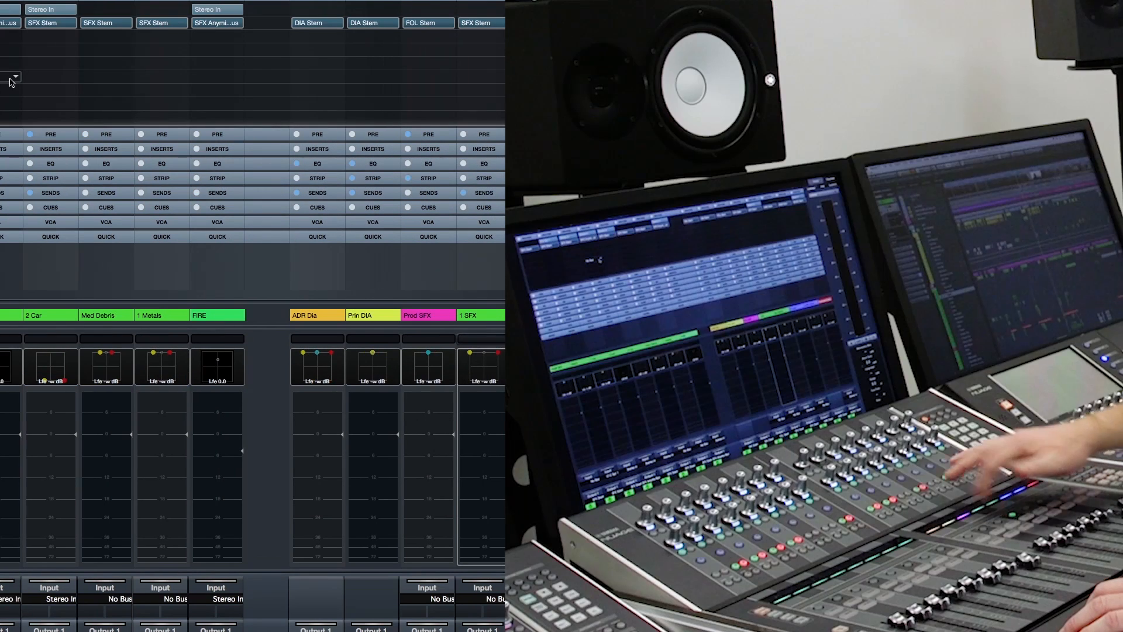
- Show the 1 SFX channel page and switch the Nuage touchscreen to the PAN page
left_click(482, 315)
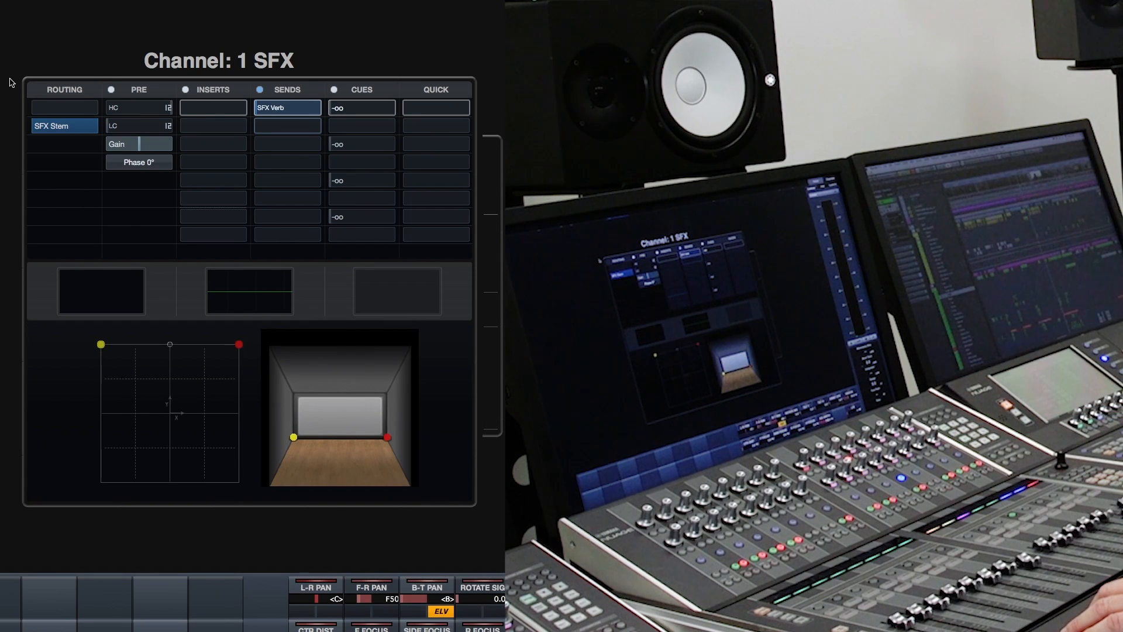
mouse_move(314, 388)
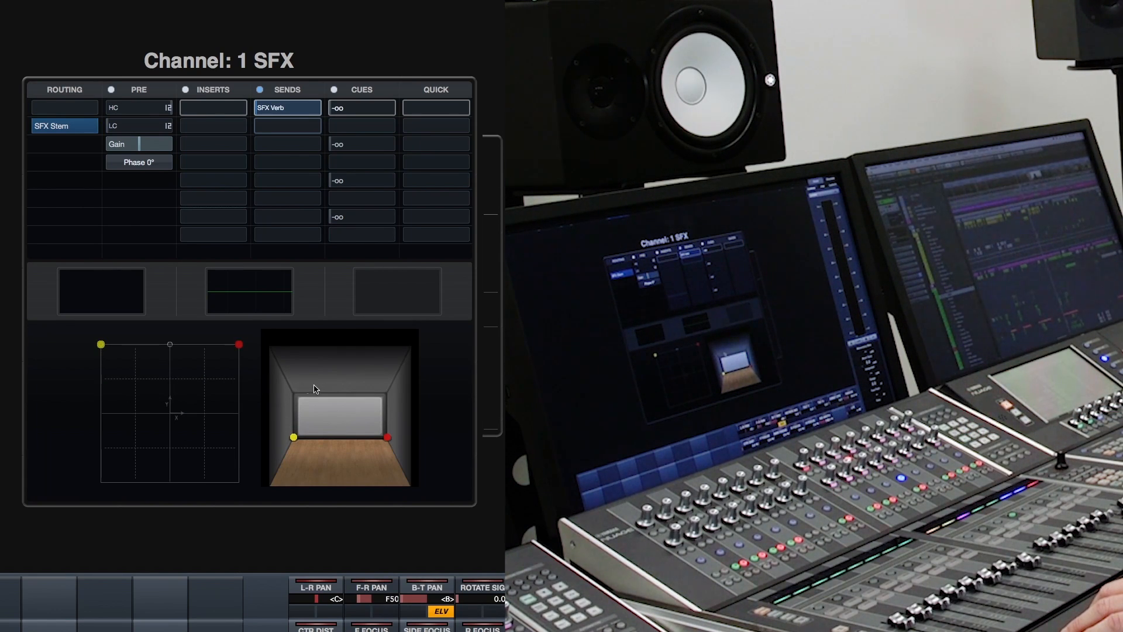
mouse_move(167, 389)
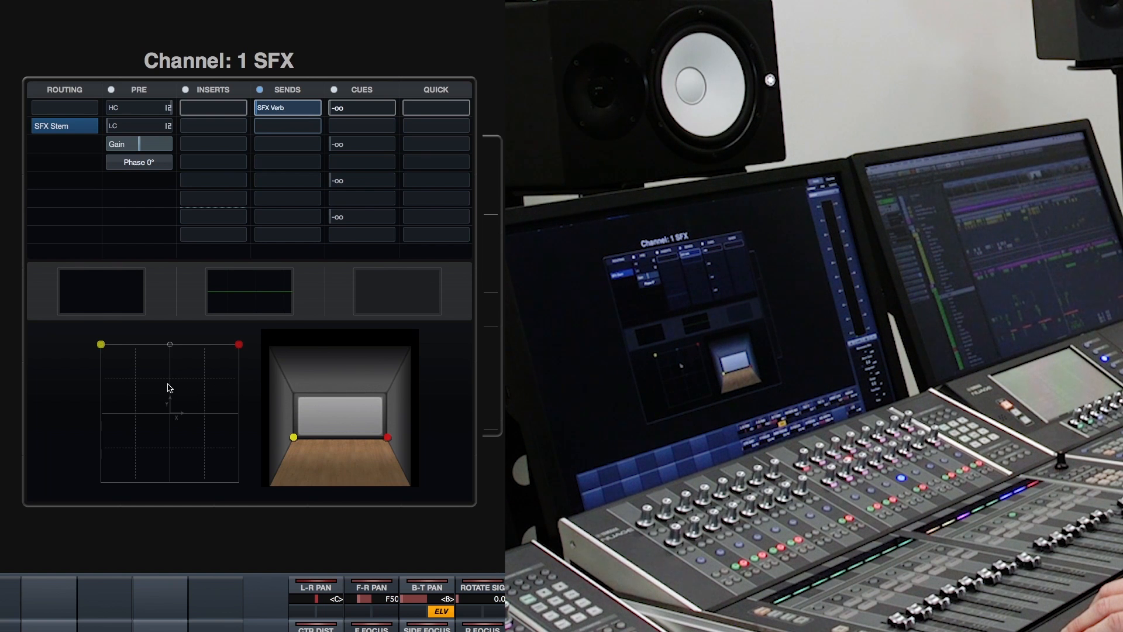
mouse_move(345, 385)
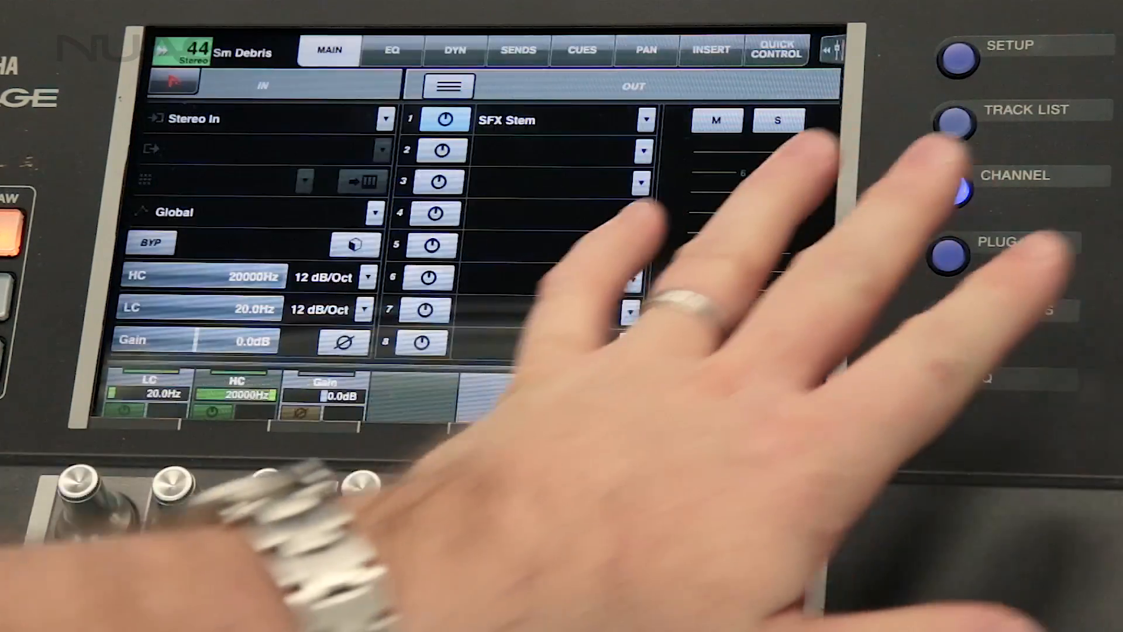
left_click(645, 50)
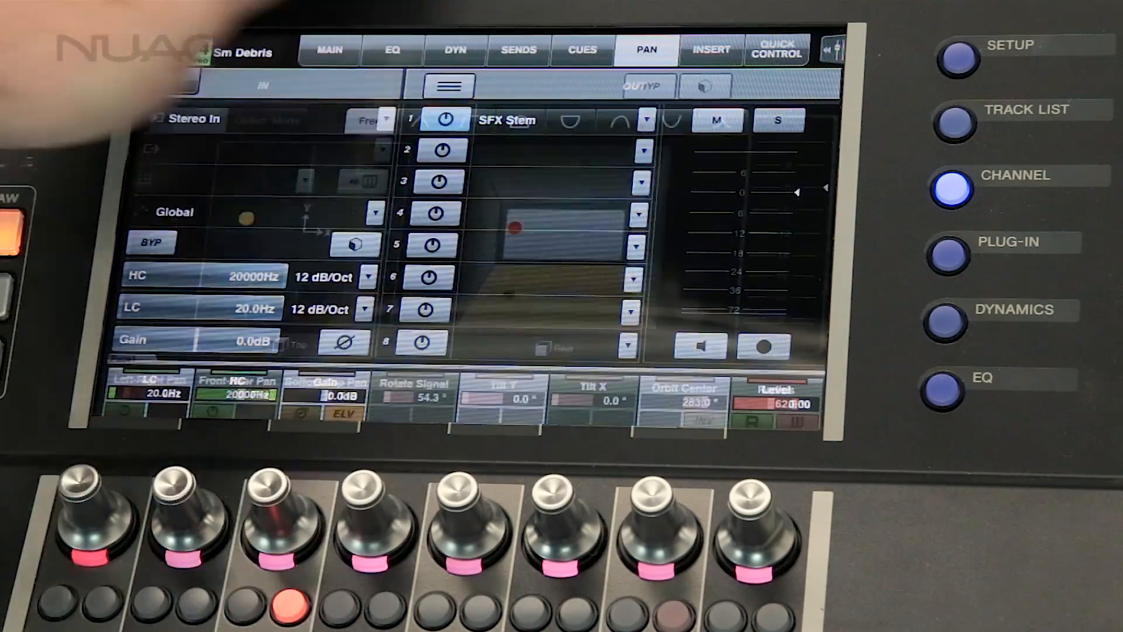